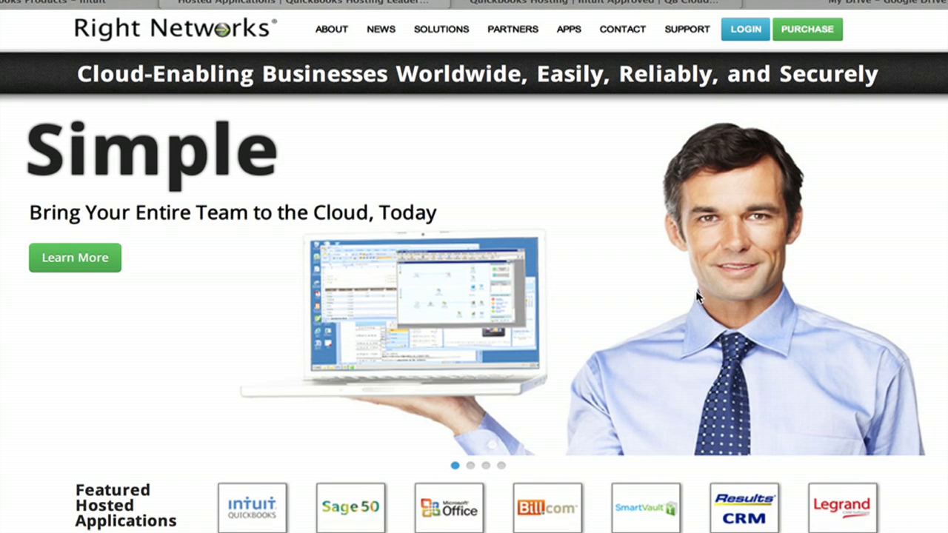
- Switch to the Hosted Applications tab and scroll down the Right Networks homepage
{"action": "left_click", "coordinate": [117, 60]}
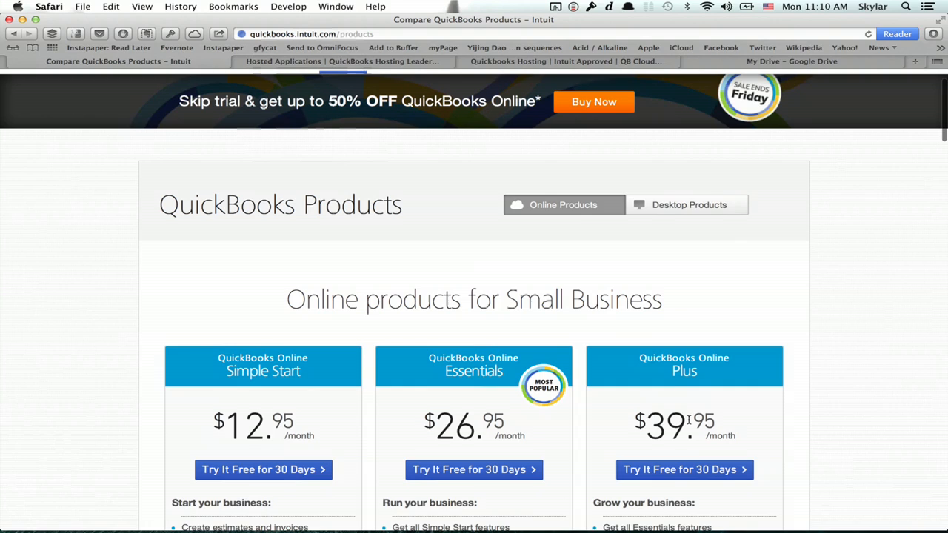
{"action": "scroll", "scroll_direction": "down", "scroll_amount": 3}
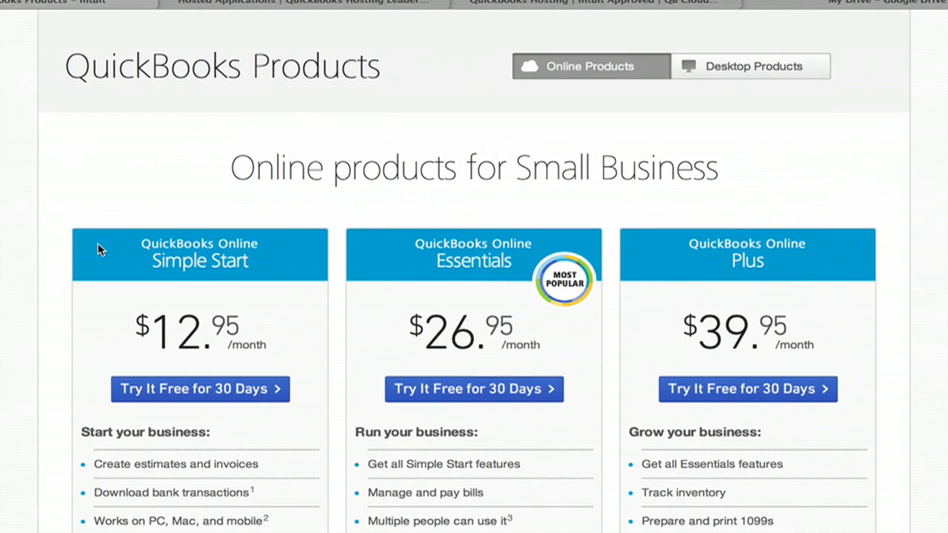
{"action": "mouse_move", "coordinate": [804, 388]}
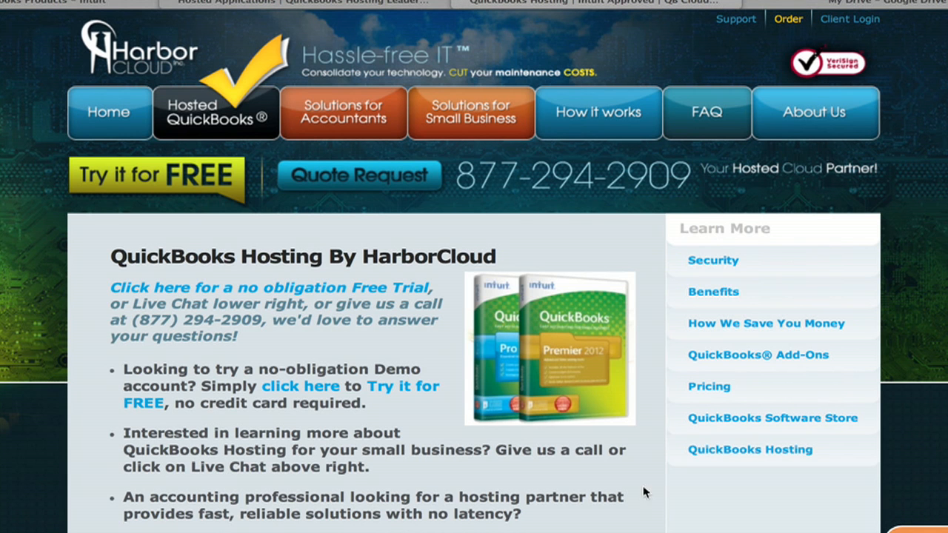
{"action": "mouse_move", "coordinate": [644, 500]}
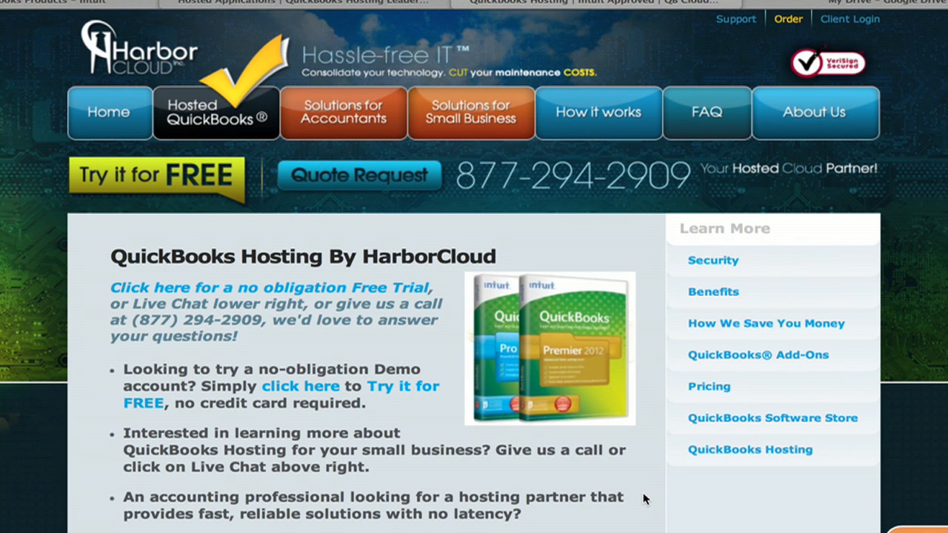
{"action": "mouse_move", "coordinate": [503, 295]}
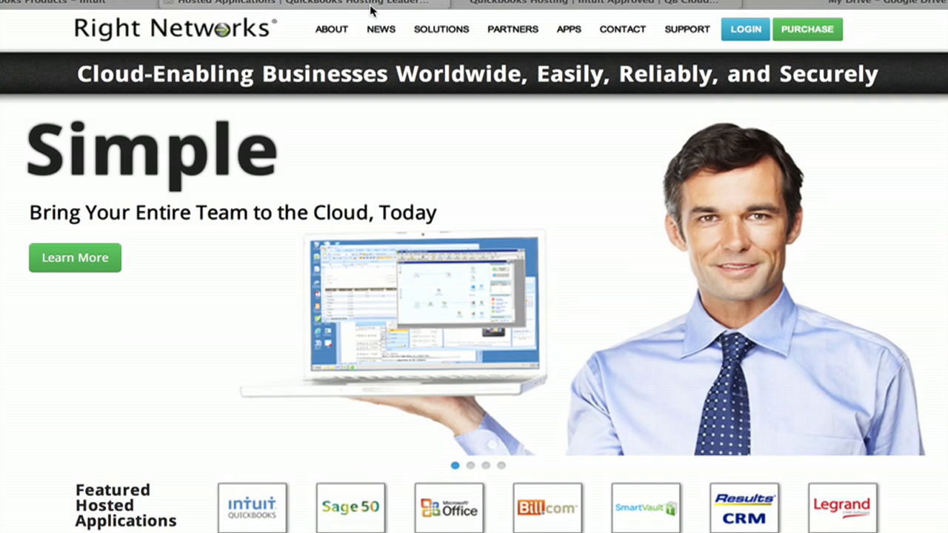
{"action": "mouse_move", "coordinate": [924, 331]}
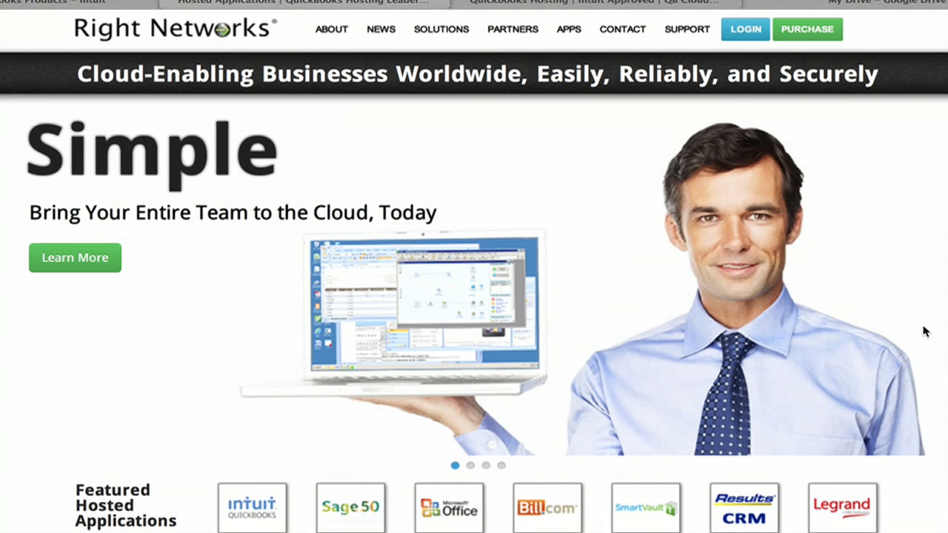